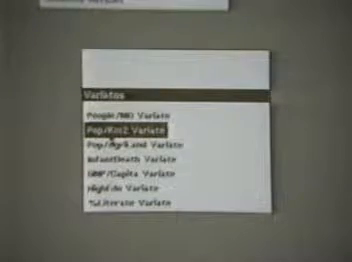
Browse the Countries list of individuals and select the Ireland entry.
{"action": "left_click", "coordinate": [140, 108]}
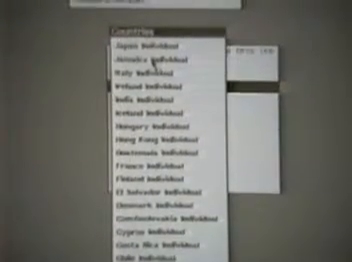
{"action": "left_click", "coordinate": [140, 101]}
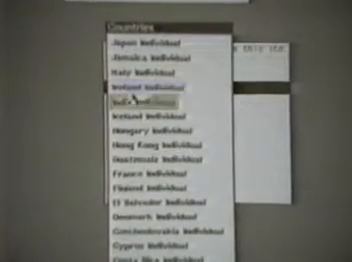